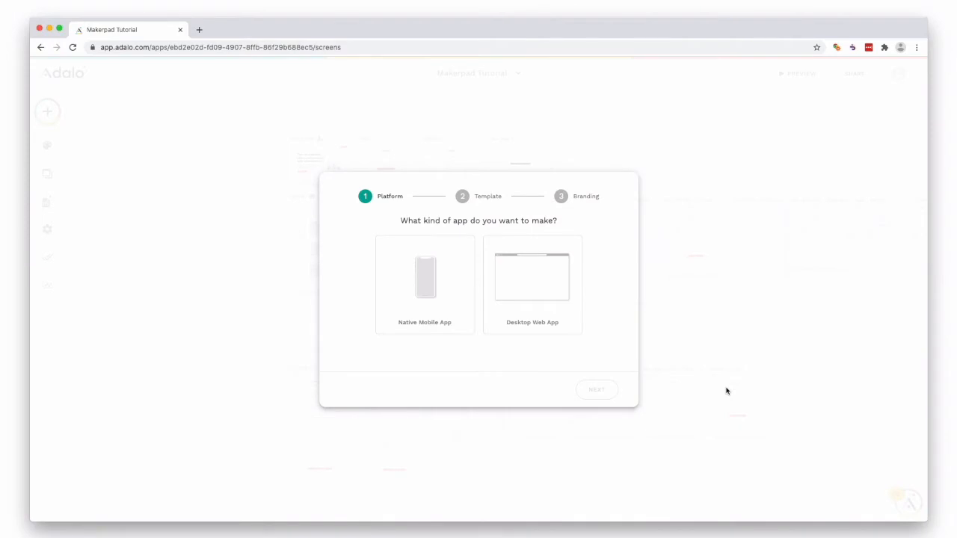
mouse_move(671, 377)
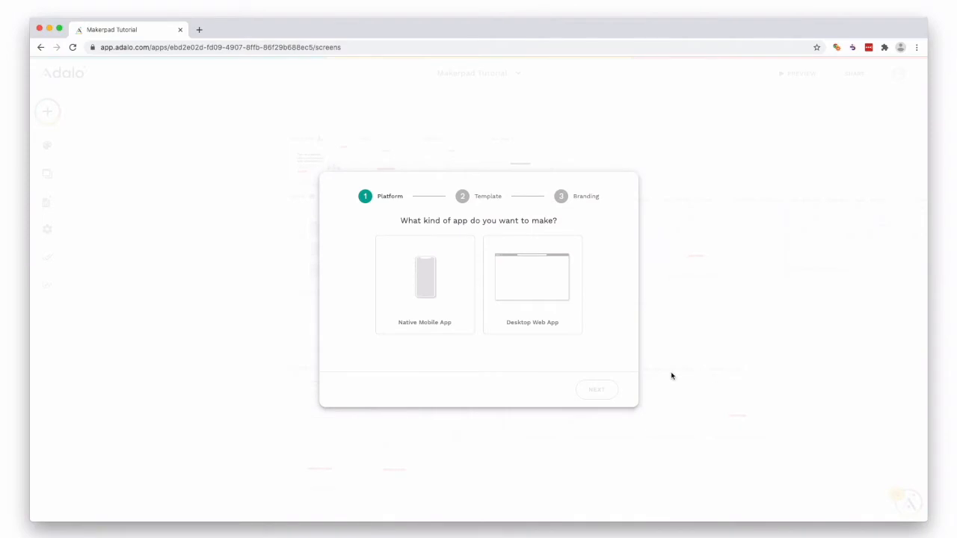
Select Native Mobile App as the platform in the new-app wizard.
click(532, 281)
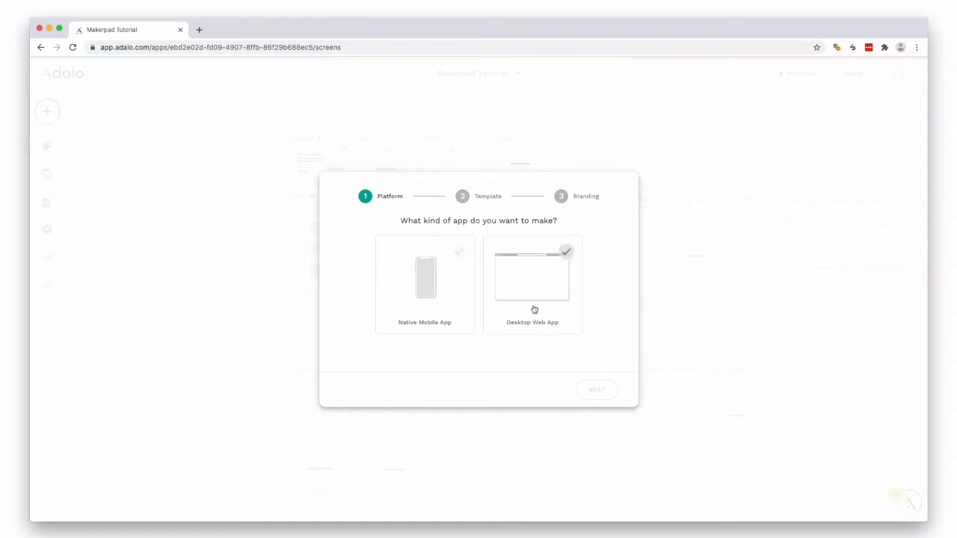
click(425, 281)
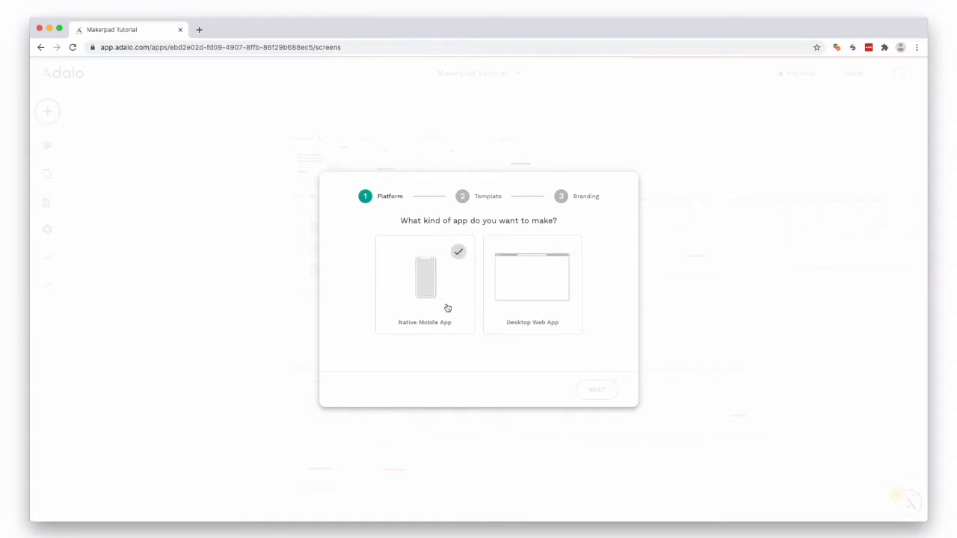
click(425, 285)
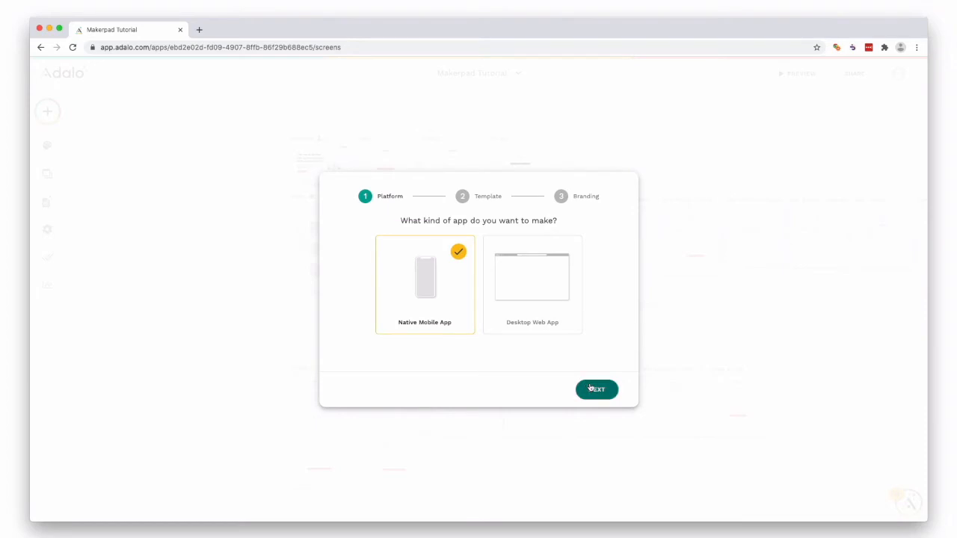
Advance to the template step and select the Blank template.
click(595, 389)
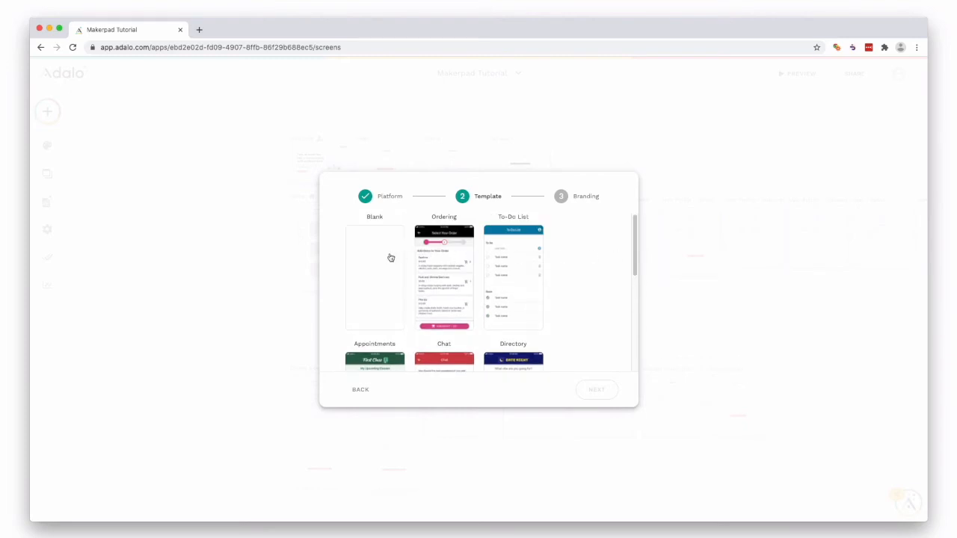
click(374, 276)
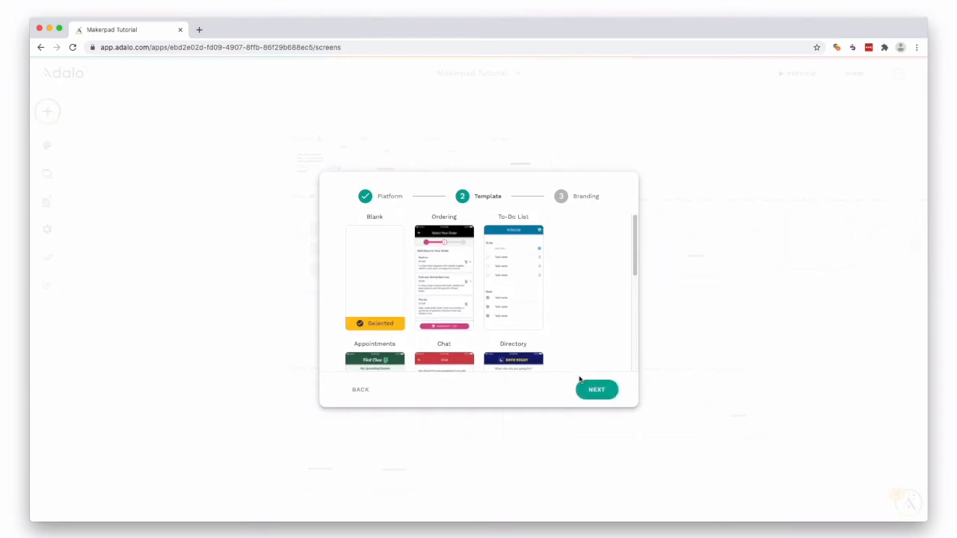
Name the app 'Toms Amazing App' and set its primary colour to blue #425290.
click(595, 389)
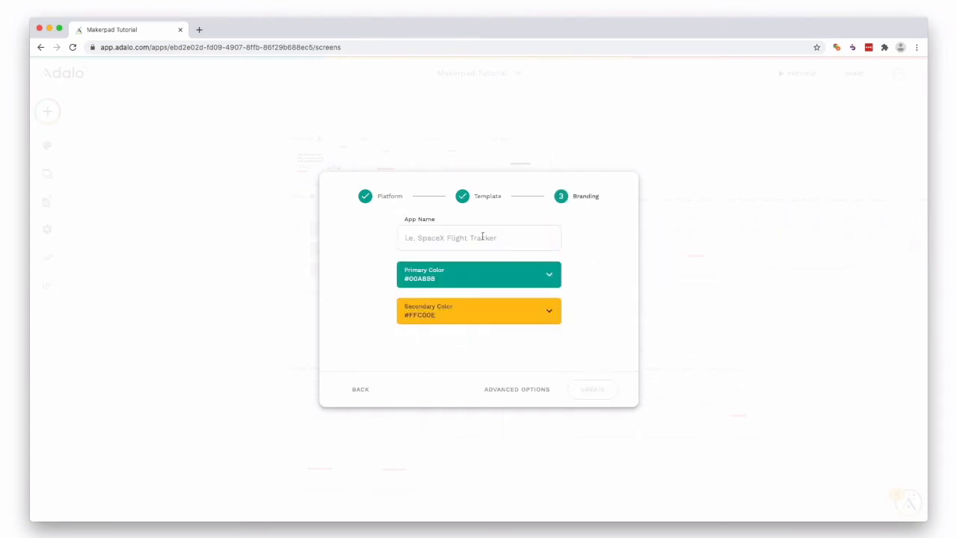
text(Toms Amazing App)
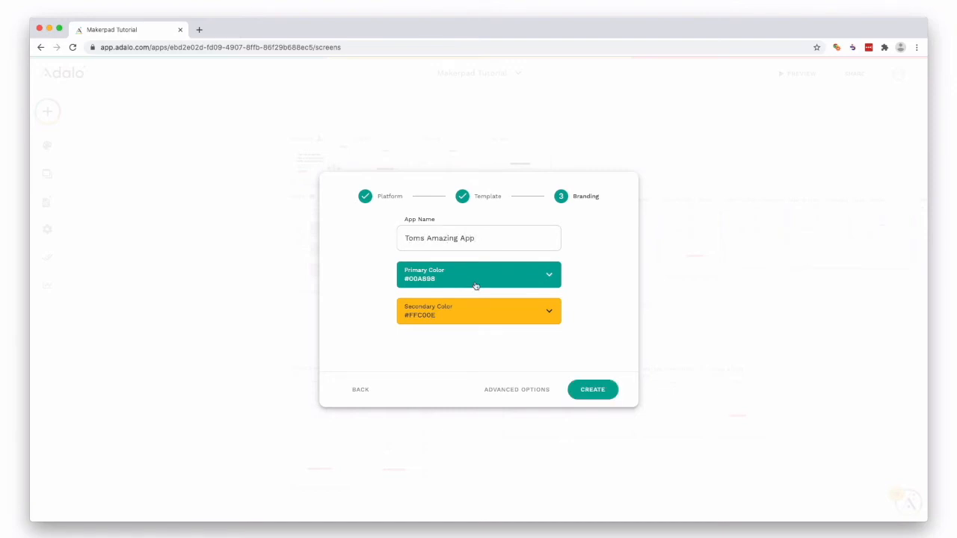
click(479, 275)
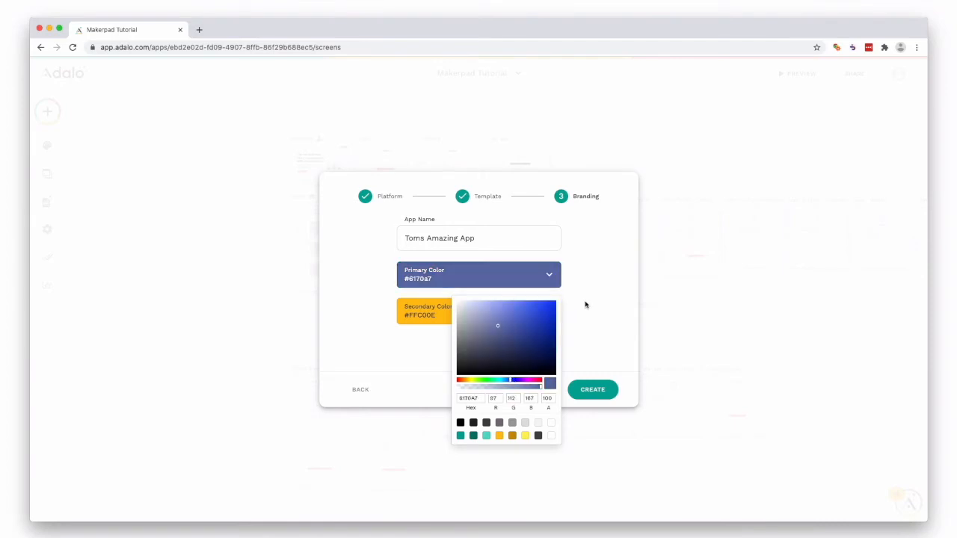
click(479, 311)
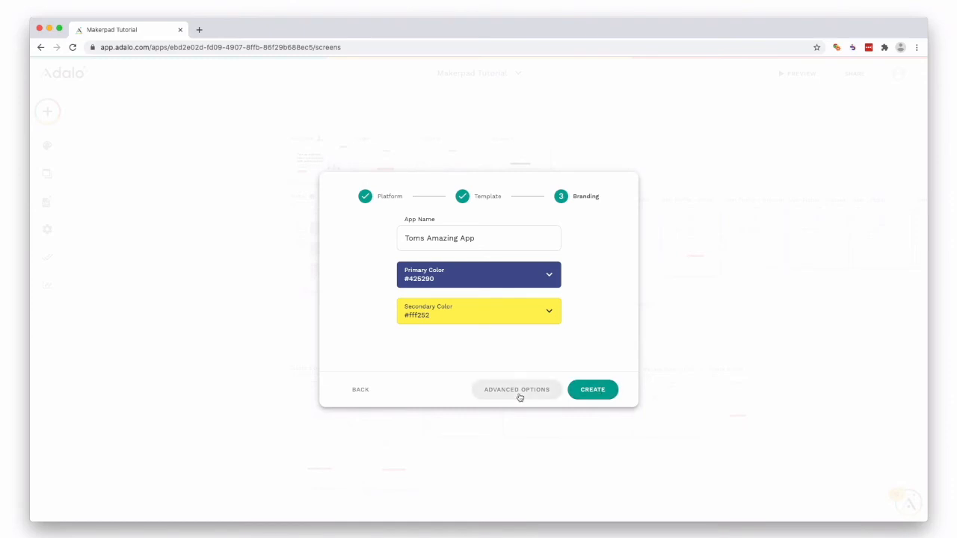
click(517, 389)
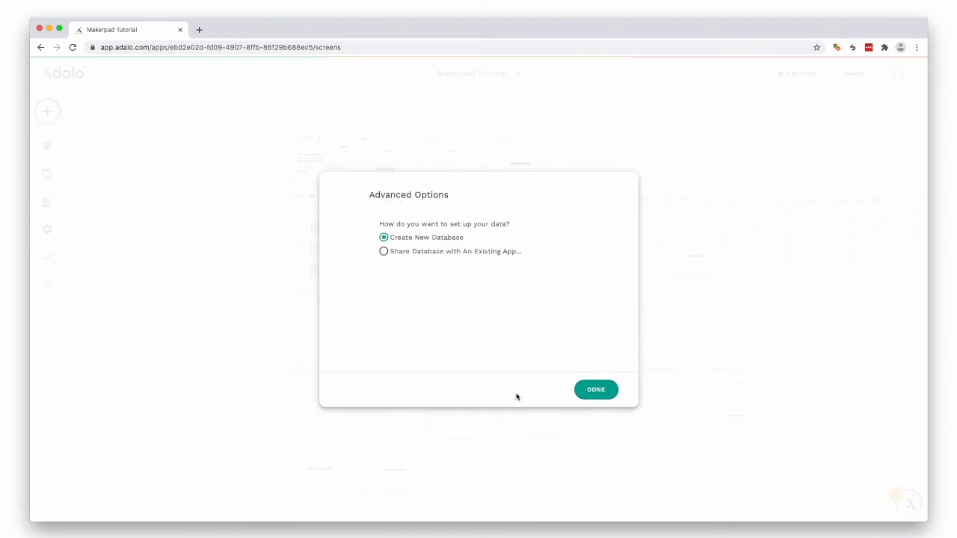
mouse_move(441, 259)
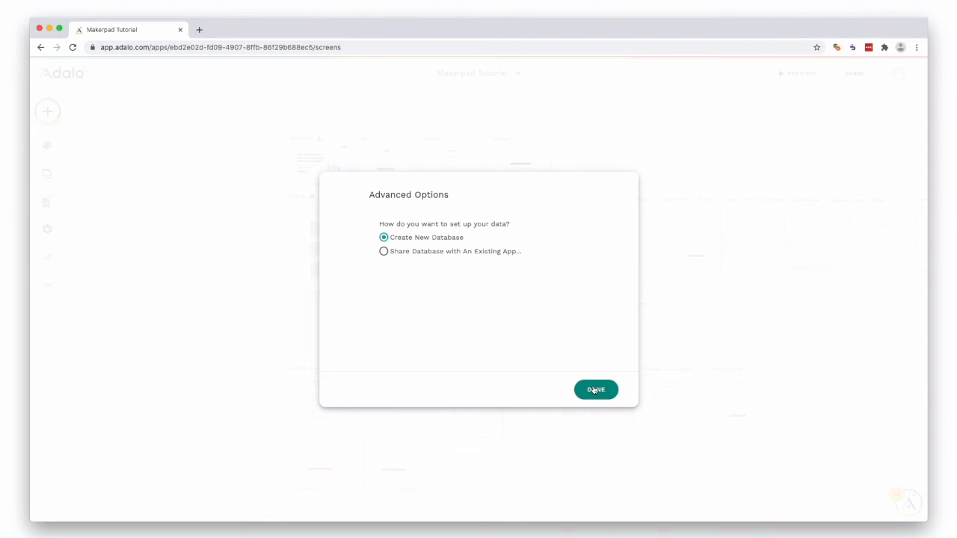
click(595, 389)
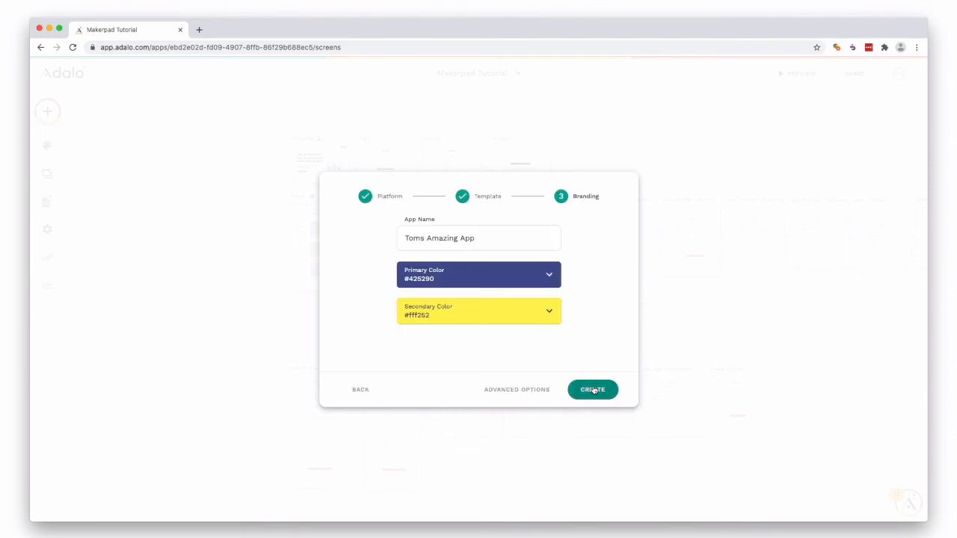
Create Toms Amazing App so the editor loads its Signup, Login and Home screens.
click(592, 389)
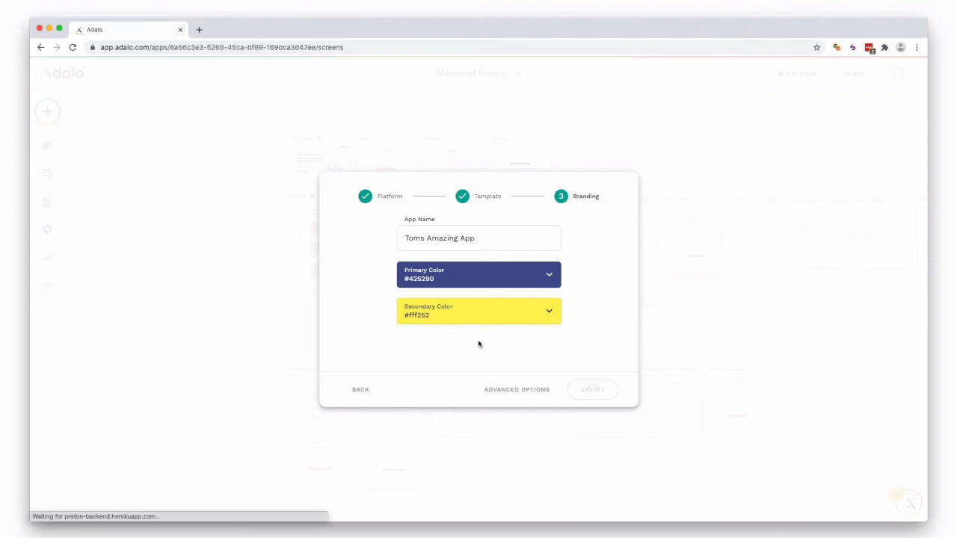
click(592, 388)
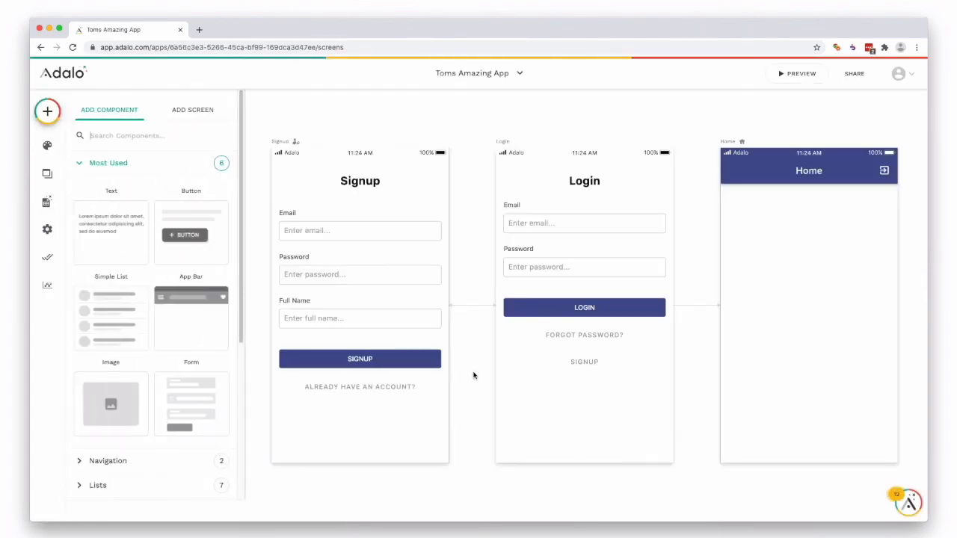